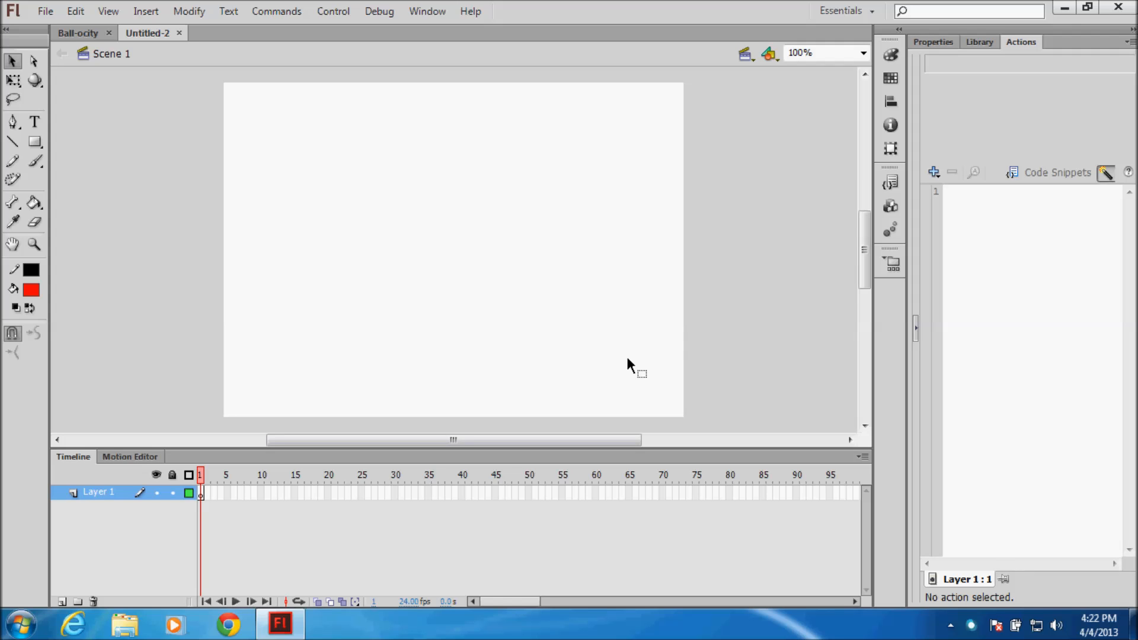
mouse_move(125, 75)
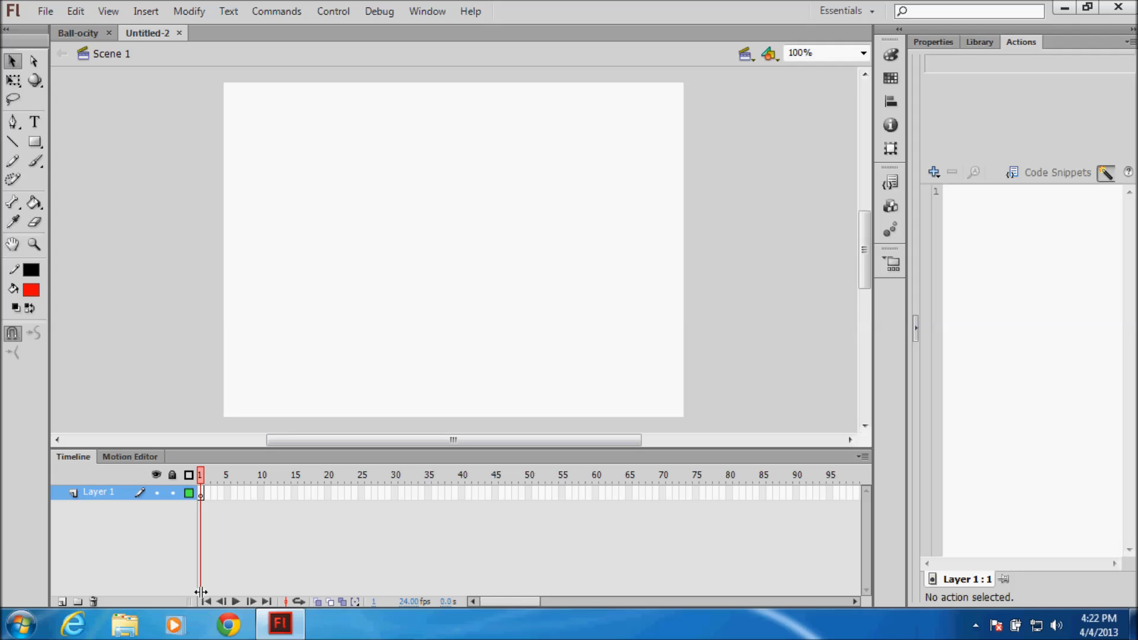
Add layers and rename them rb, ground and char
left_click(62, 602)
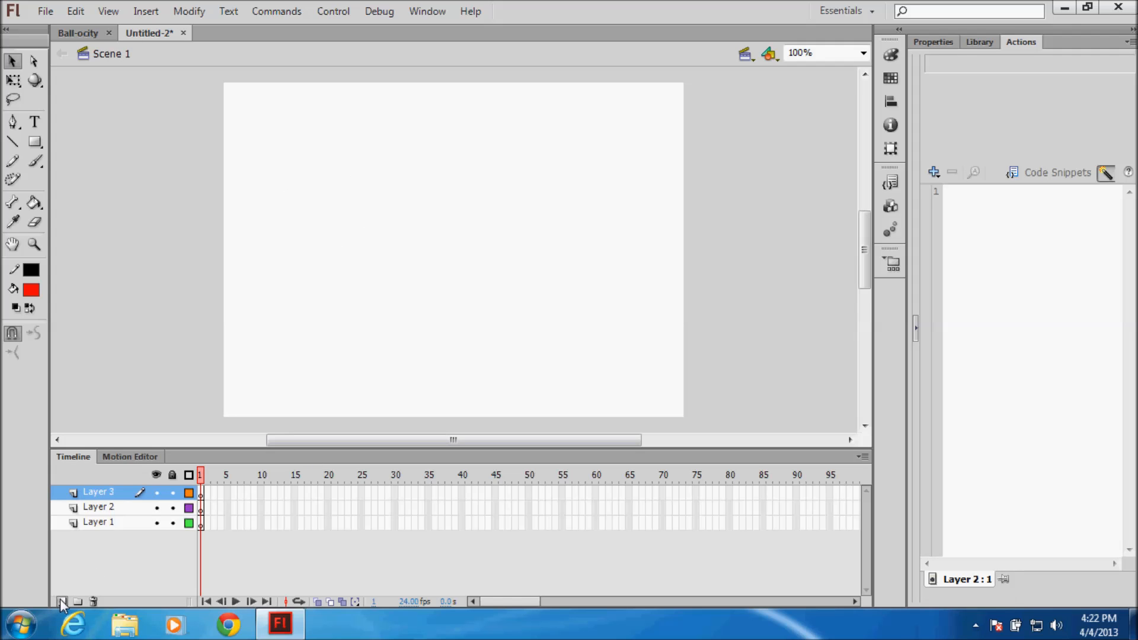
double_click(98, 522)
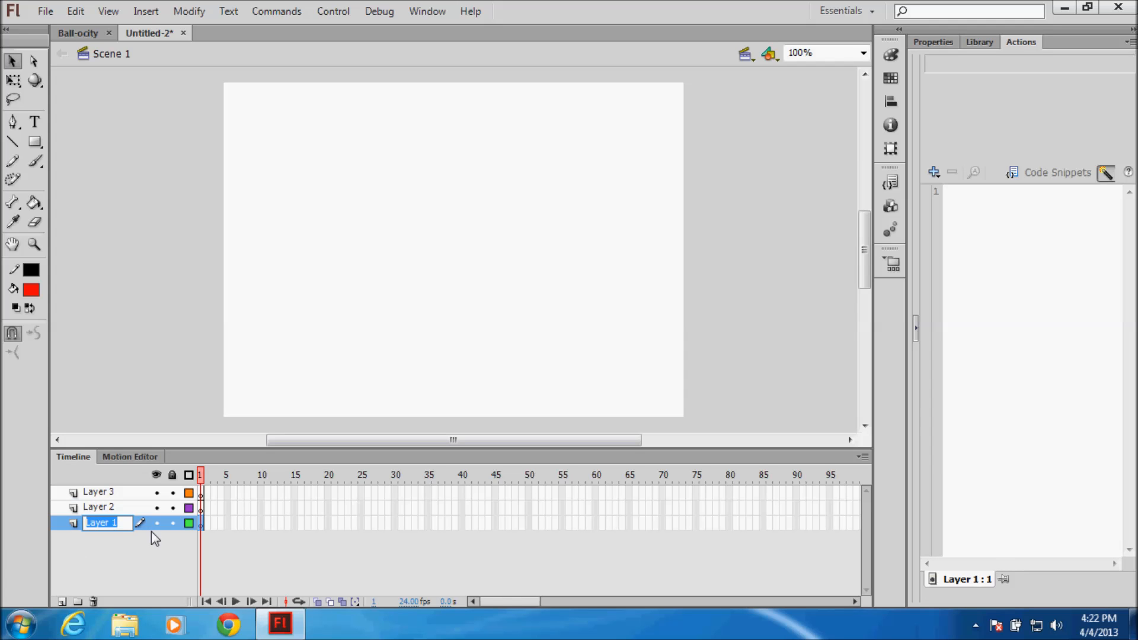
type("rb")
left_click(106, 506)
type("g")
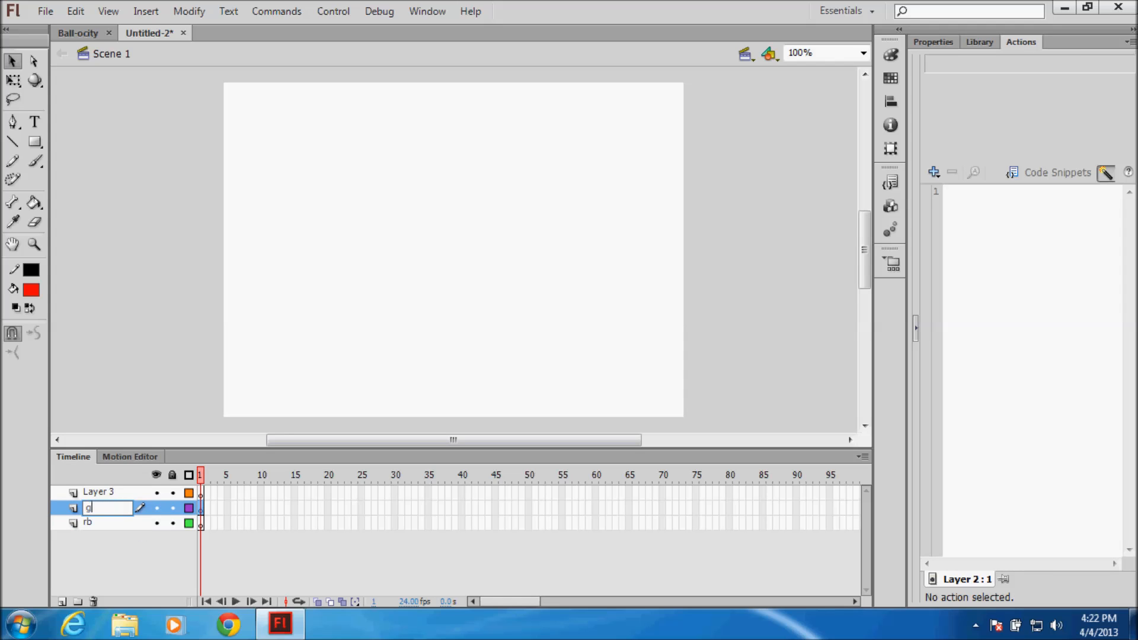
type("round")
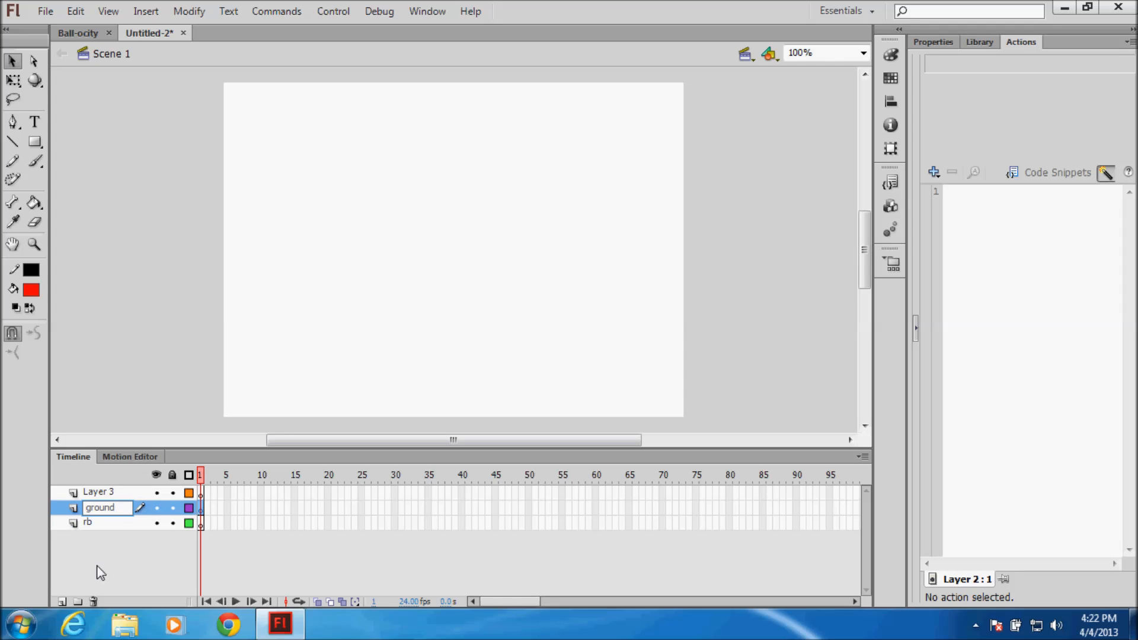
double_click(98, 492)
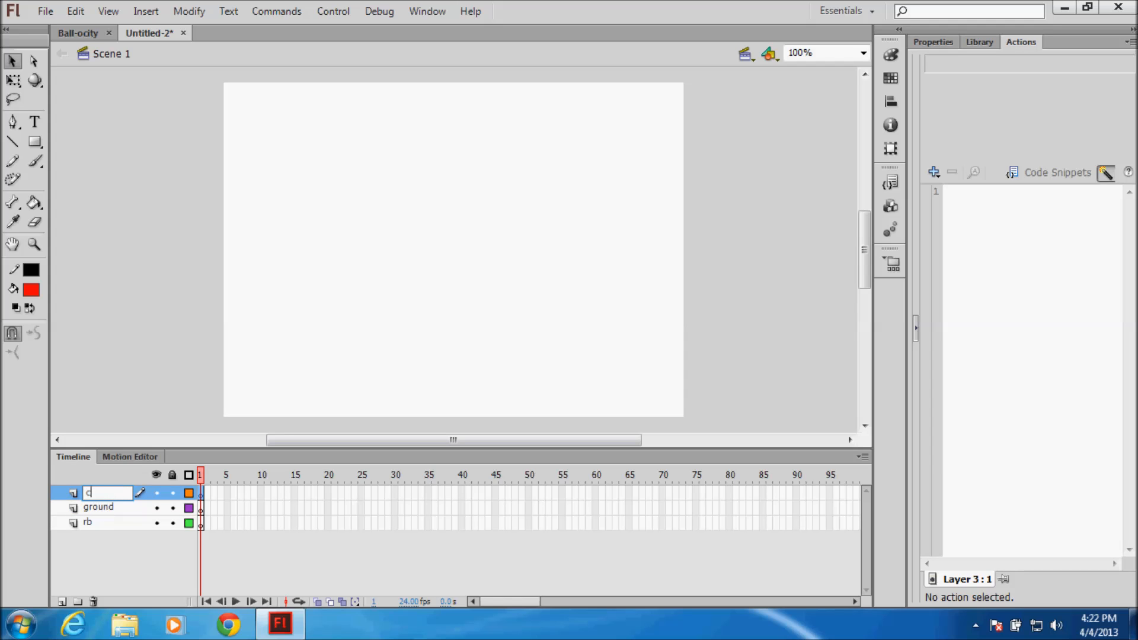
type("har")
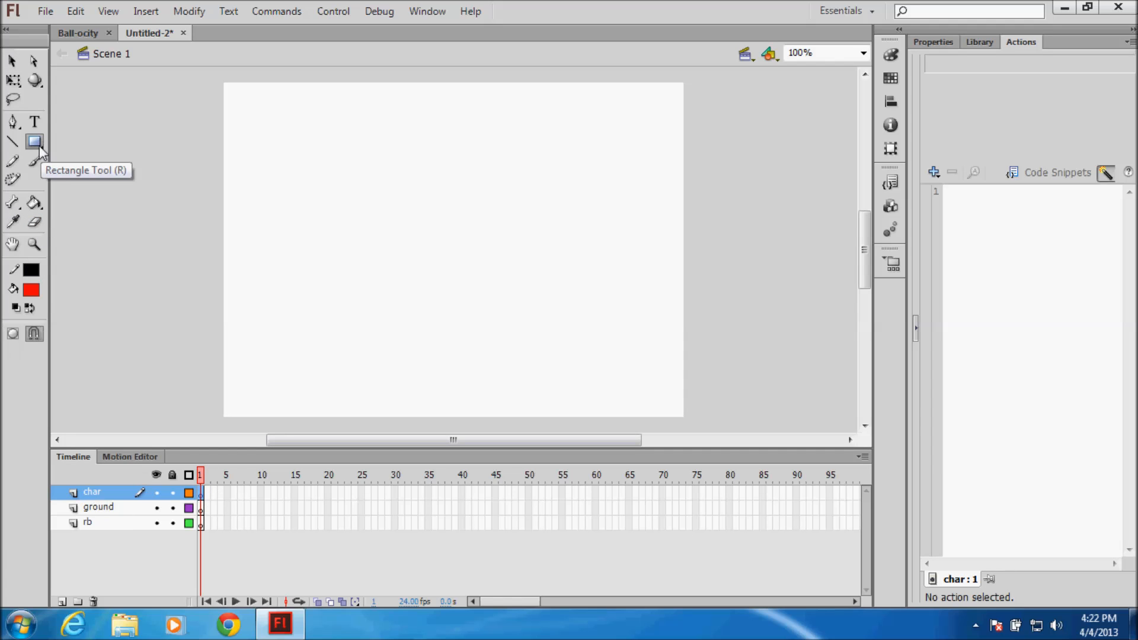
Draw a red pentagon in the stage's upper left and pick an orange stroke colour
left_click(35, 142)
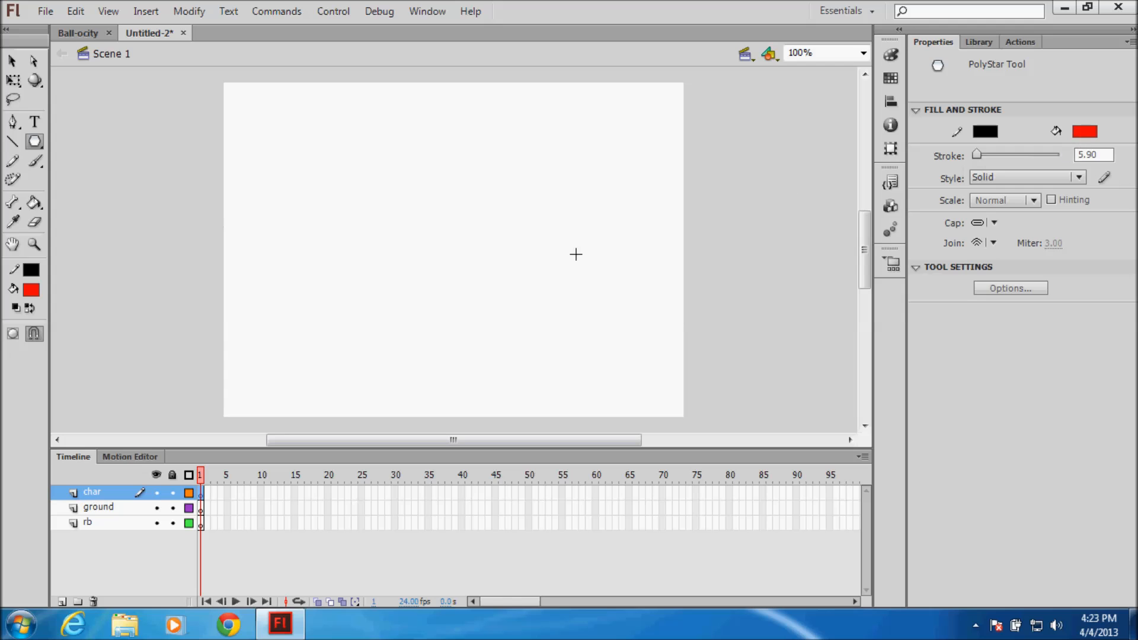
left_click_drag(575, 254, 407, 241)
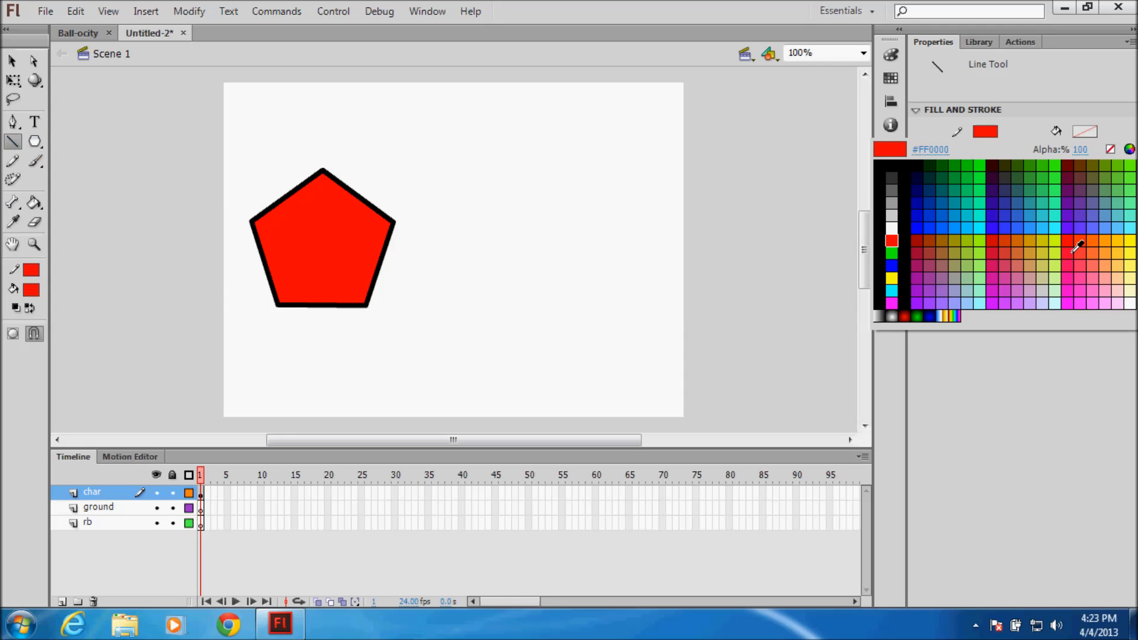
left_click(1079, 245)
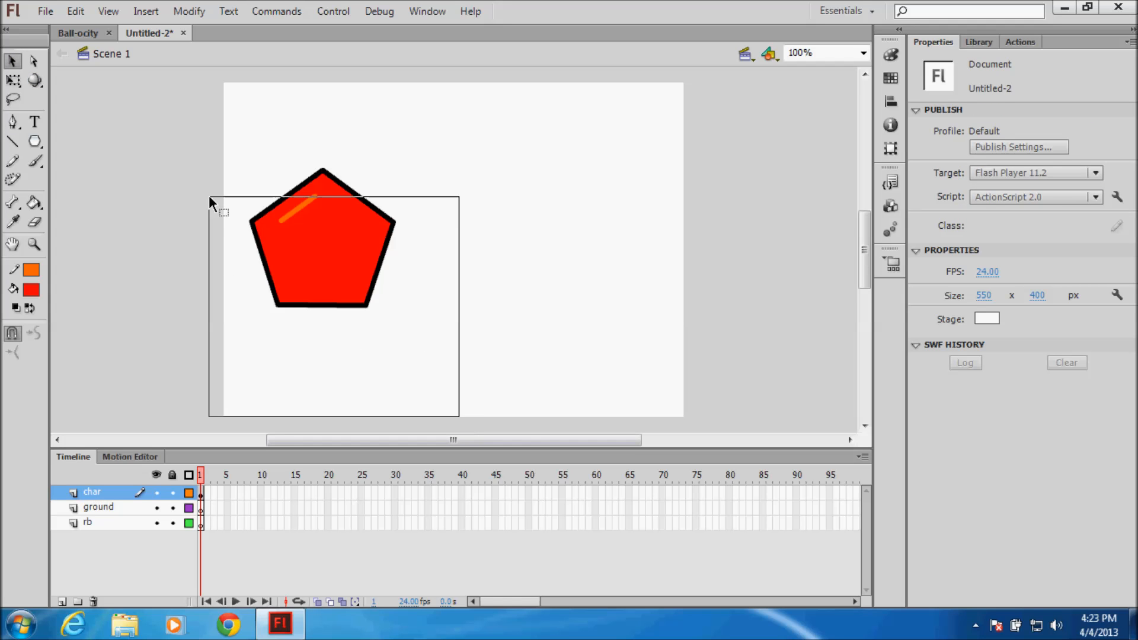
Convert the pentagon into a movie clip symbol named Char
right_click(323, 239)
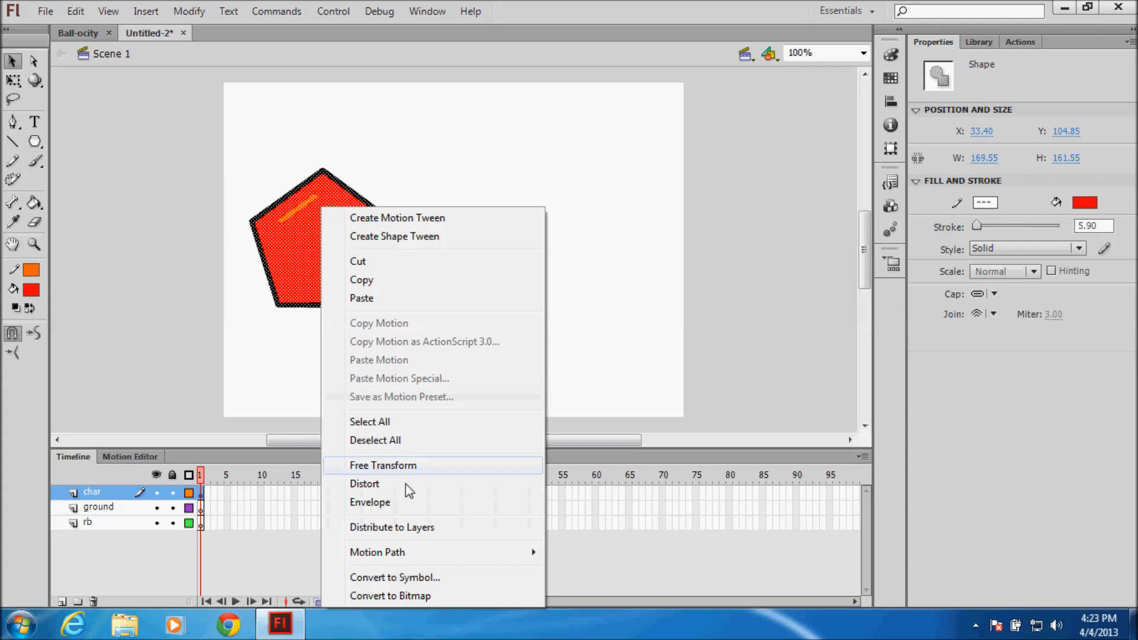
left_click(394, 577)
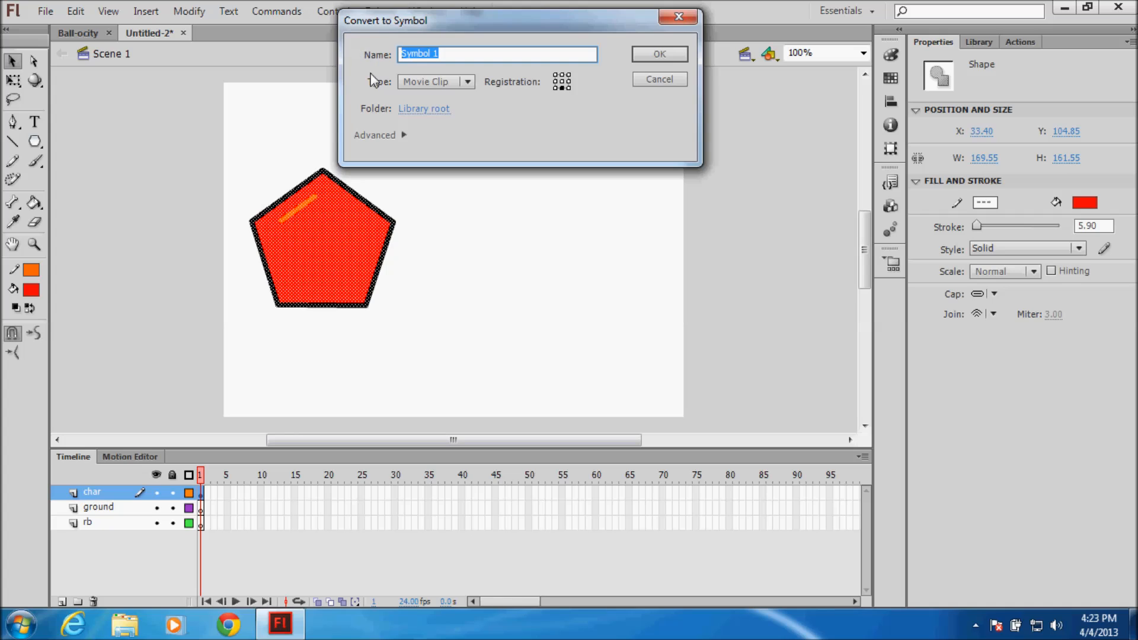
type("Char")
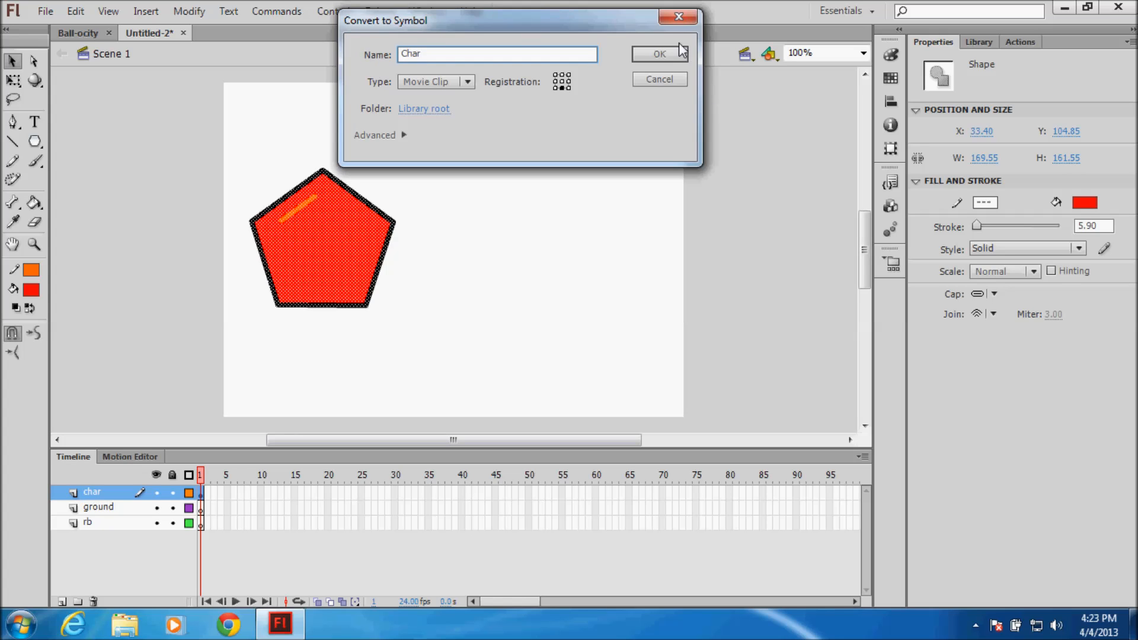
left_click(658, 54)
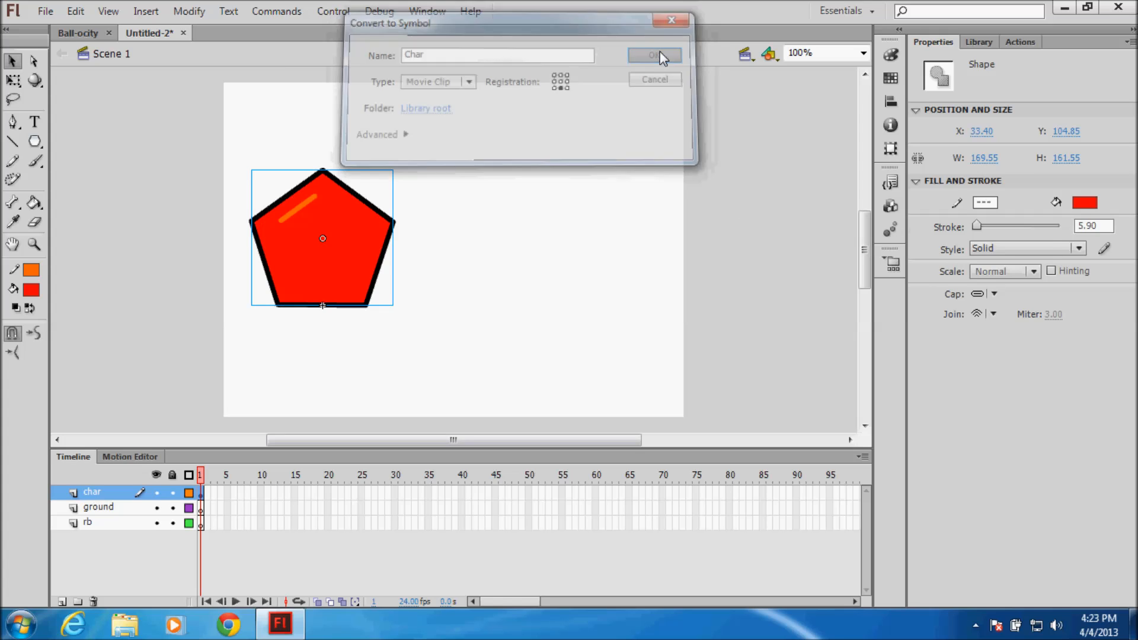
Name the instance char and scale the pentagon down to character size
left_click(654, 55)
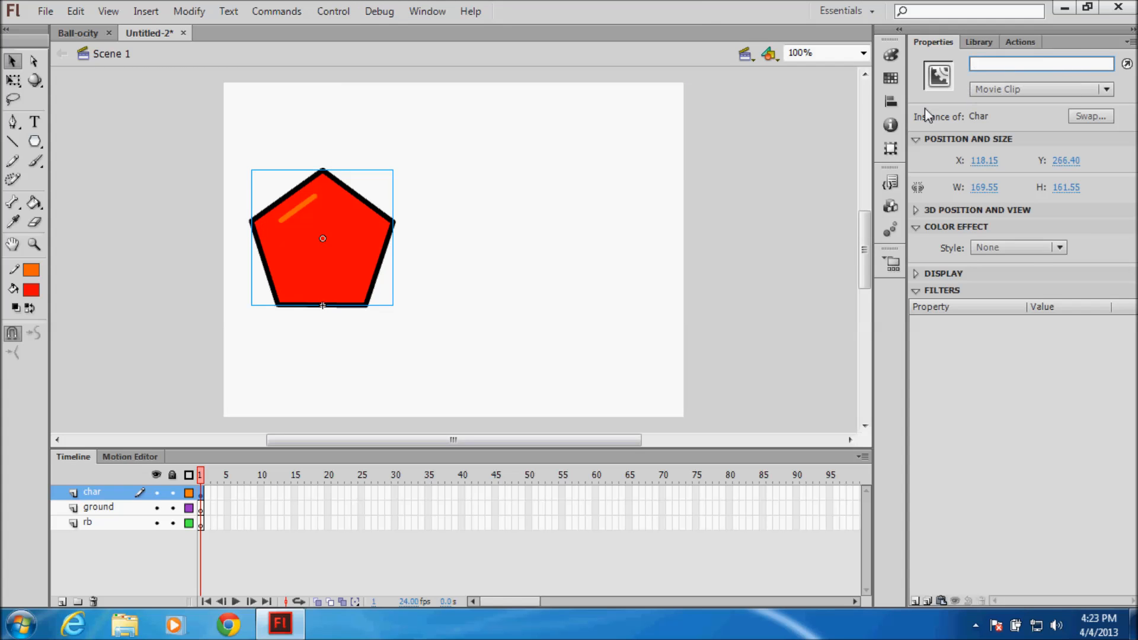
type("char")
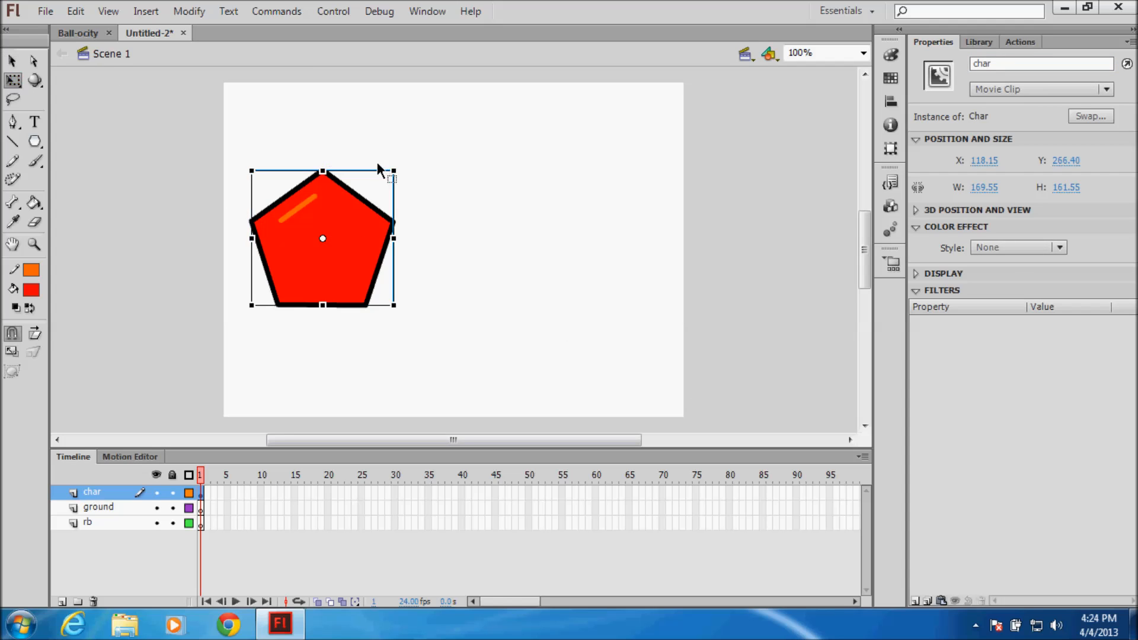
mouse_move(394, 179)
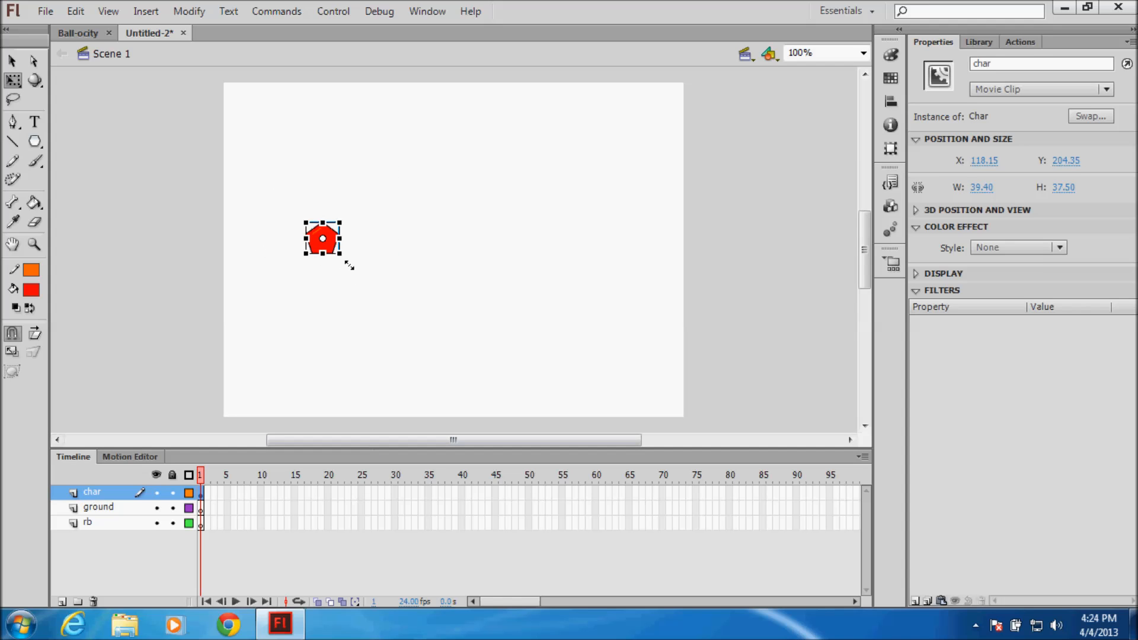
left_click_drag(322, 240, 286, 291)
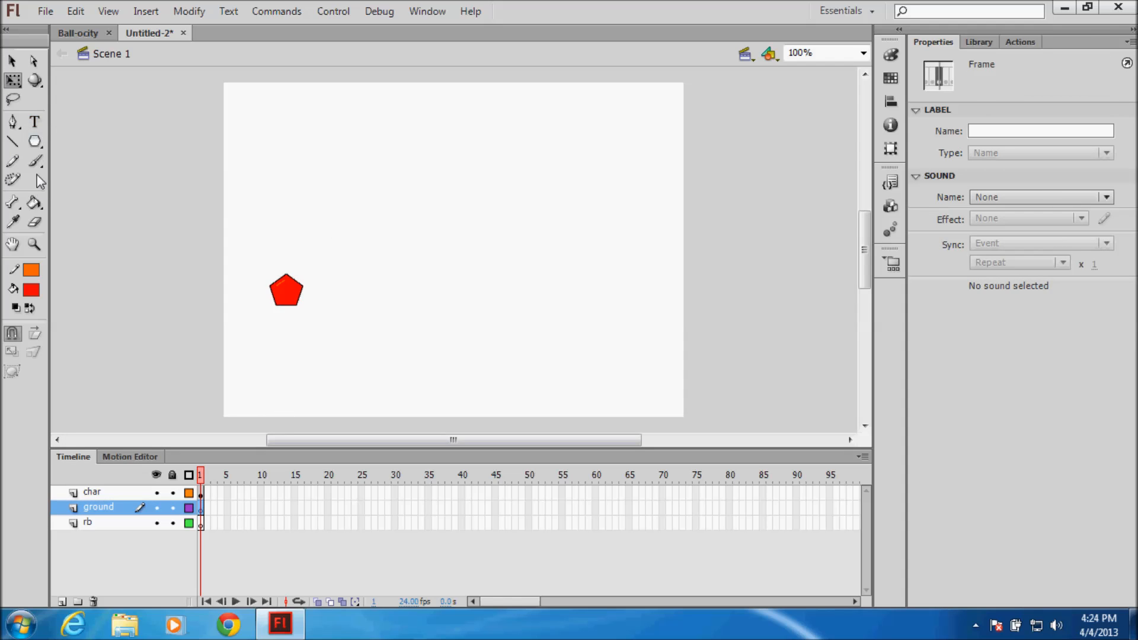
Draw a thick black horizontal line across the lower stage on the ground layer
left_click(35, 161)
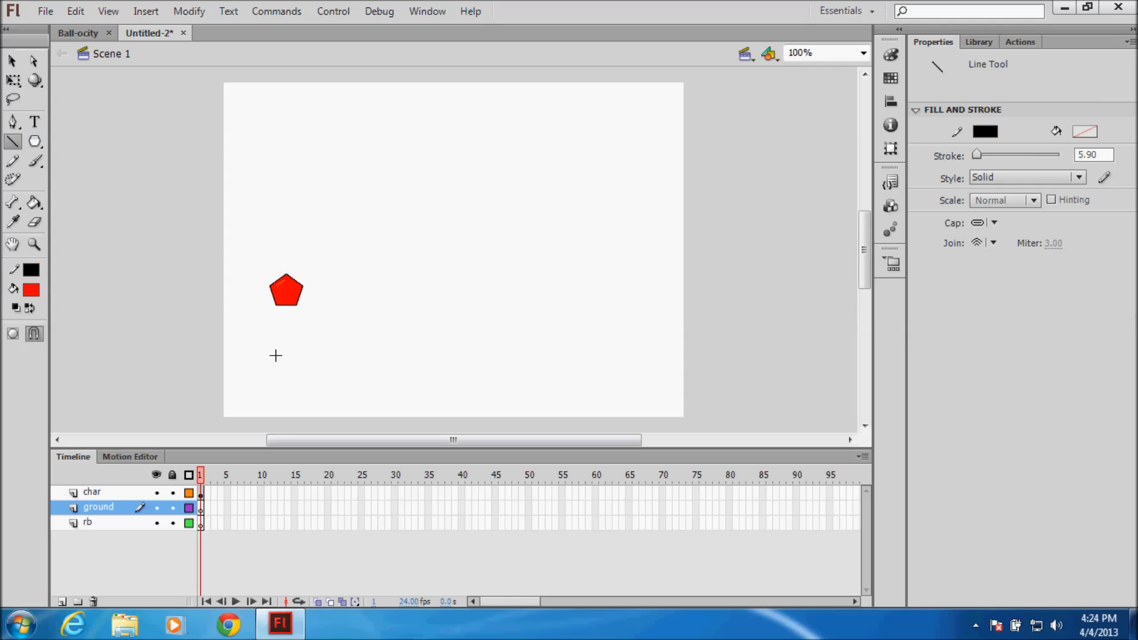
left_click_drag(275, 355, 651, 355)
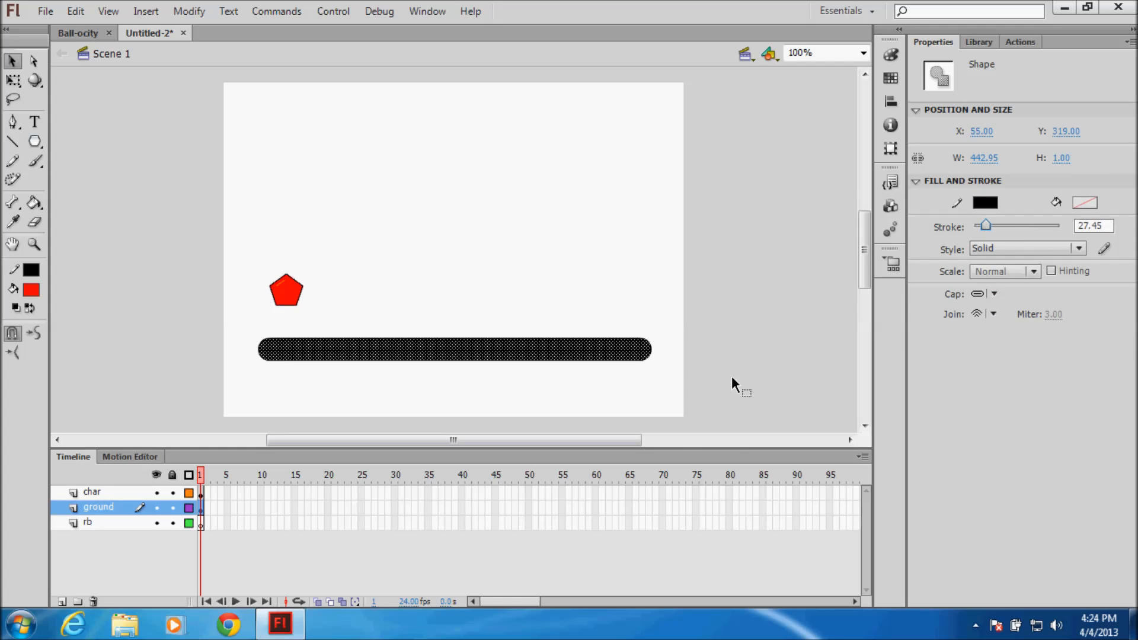
Convert the ground bar into a movie clip named ground with instance name ground
right_click(556, 349)
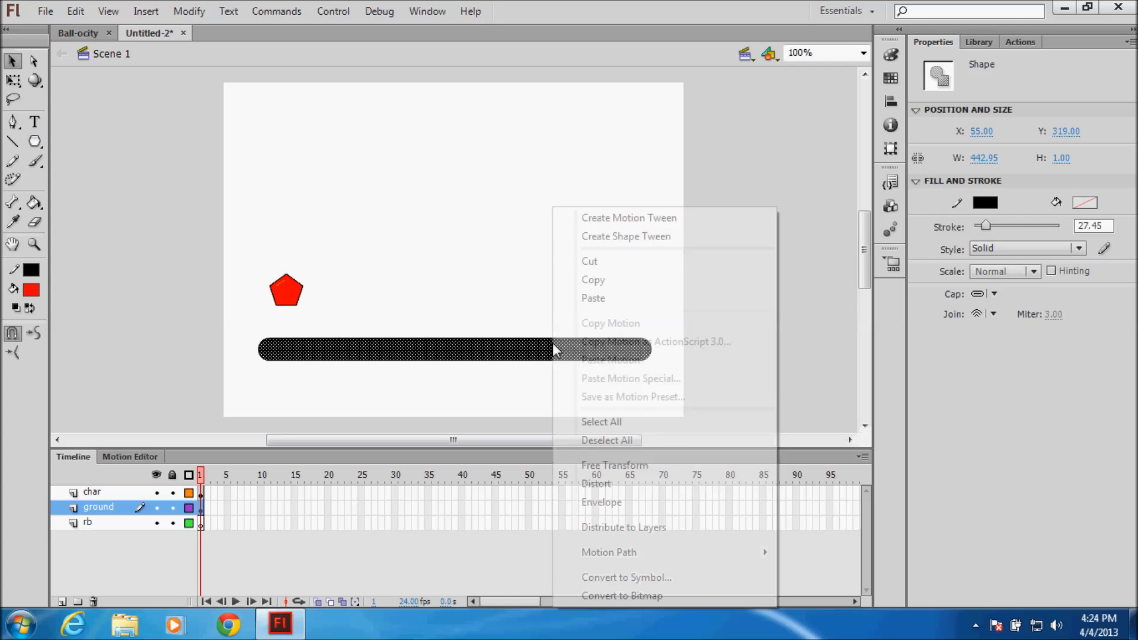
left_click(626, 576)
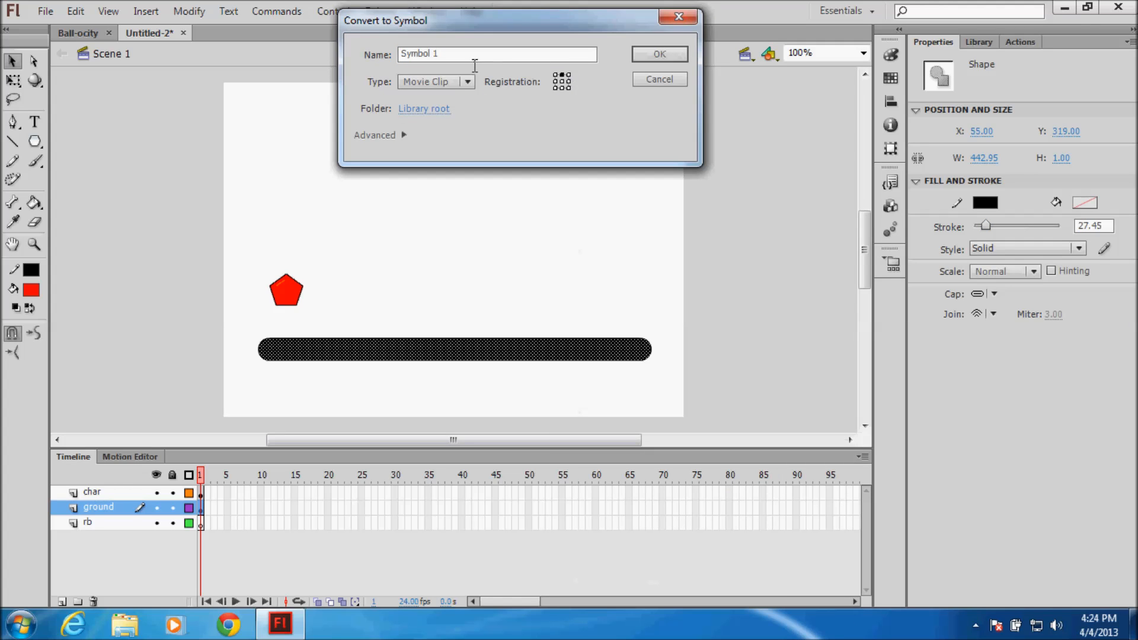
type("ground")
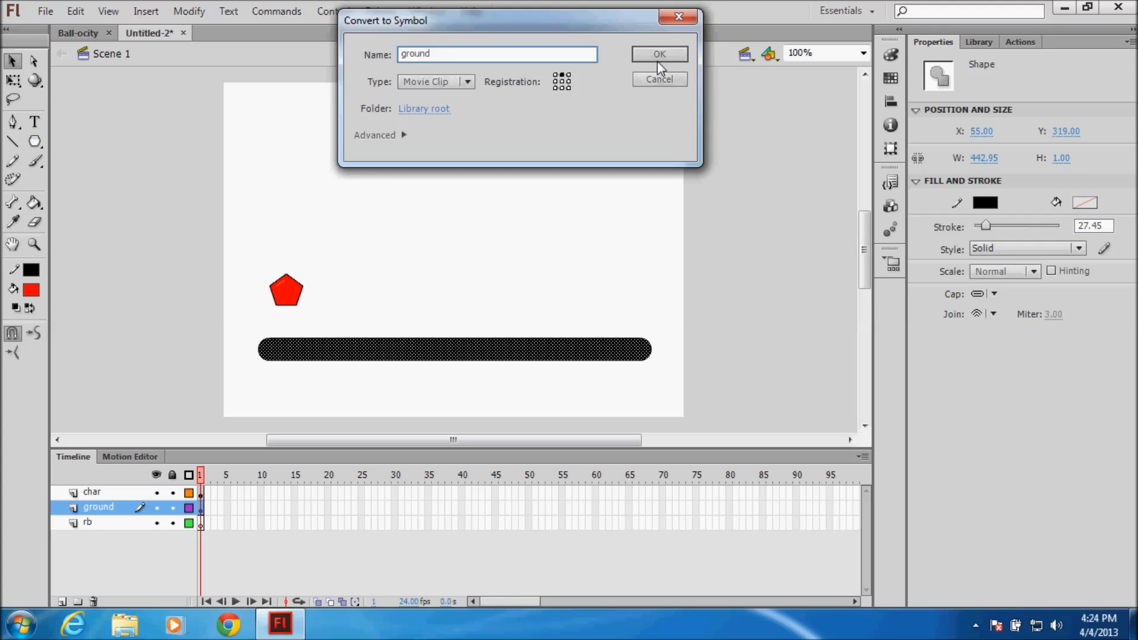
left_click(659, 54)
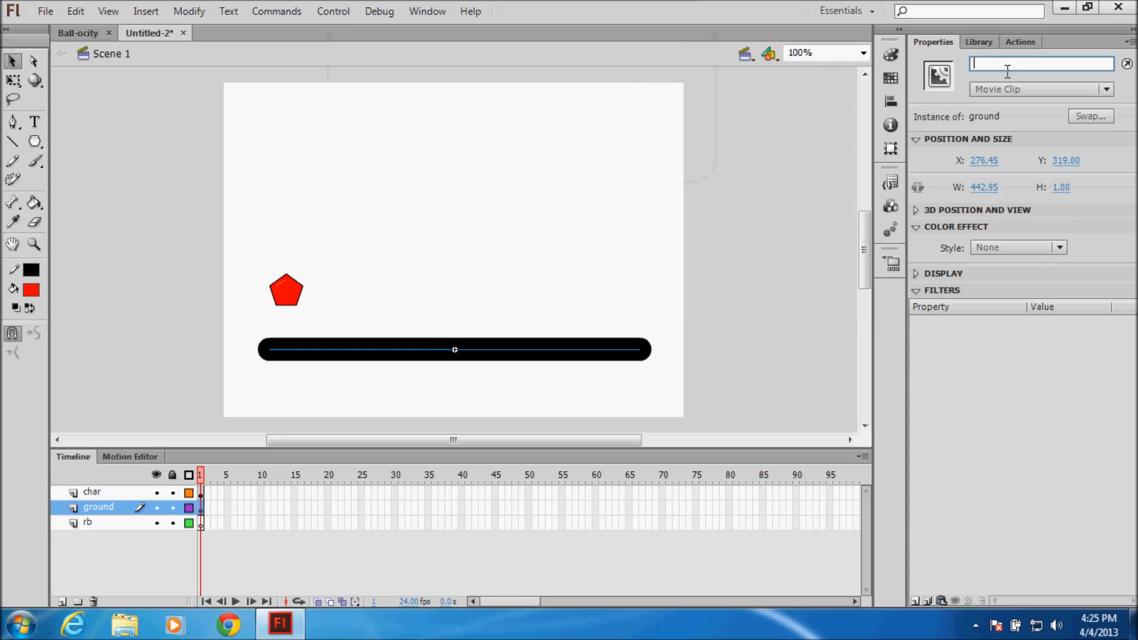
type("ground")
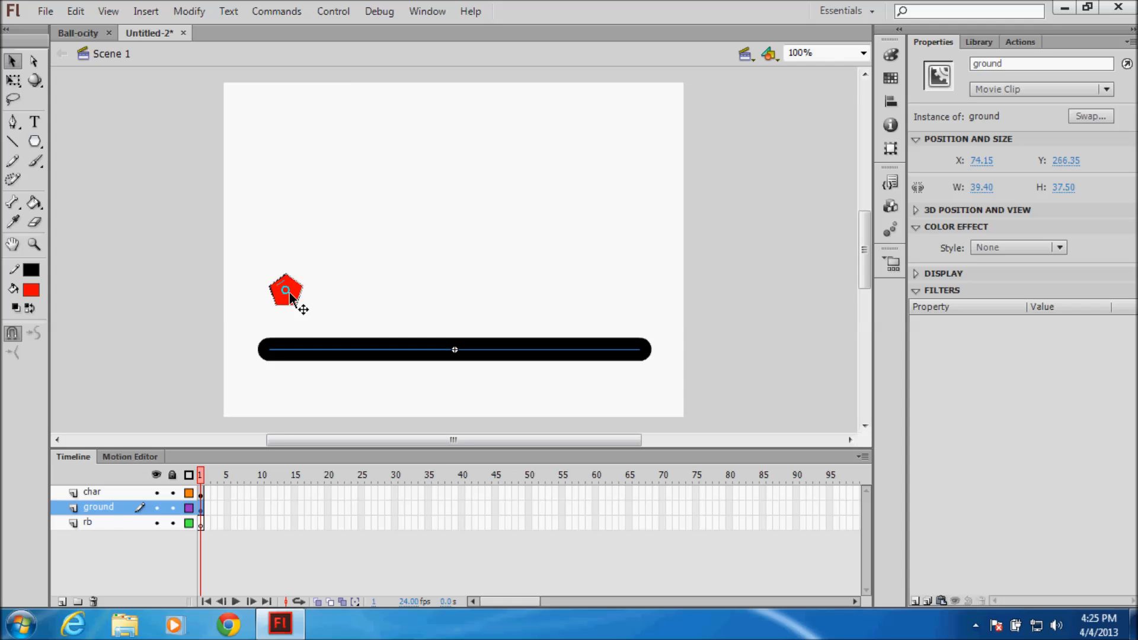
left_click(285, 290)
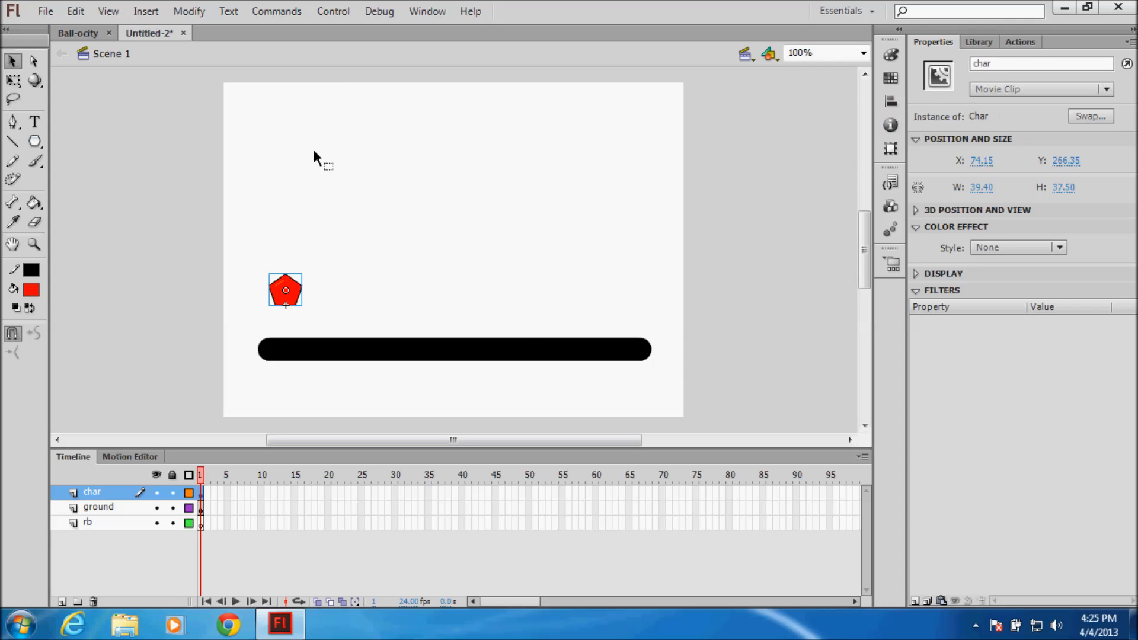
Paste Ball-ocity's character gravity script onto char and test that it lands
left_click(1019, 42)
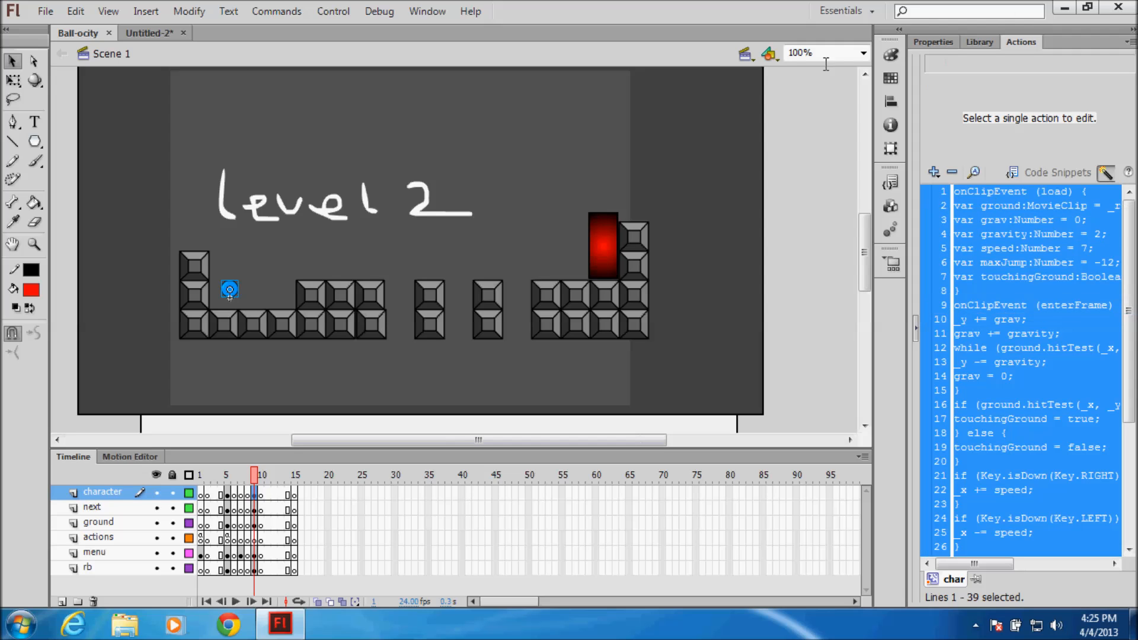
left_click(148, 32)
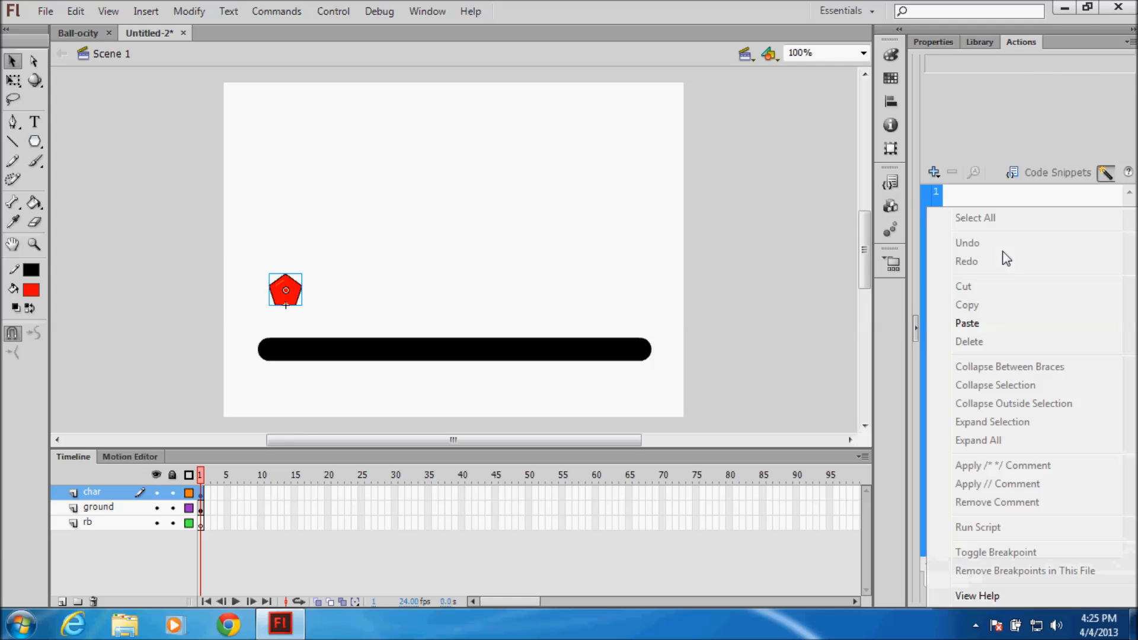
left_click(967, 323)
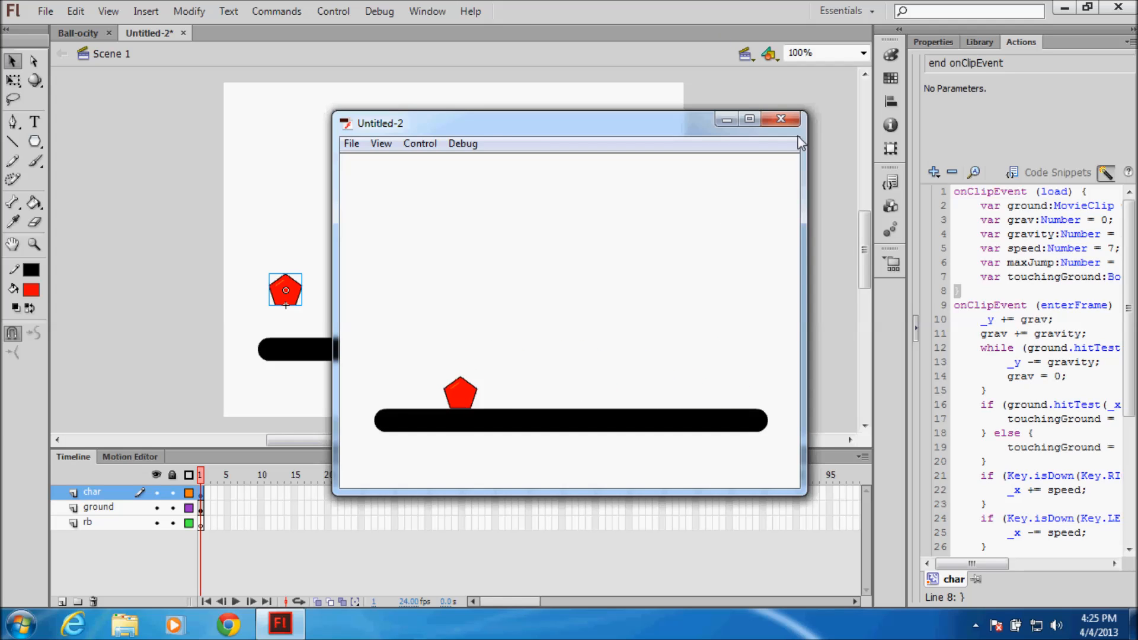
left_click(780, 118)
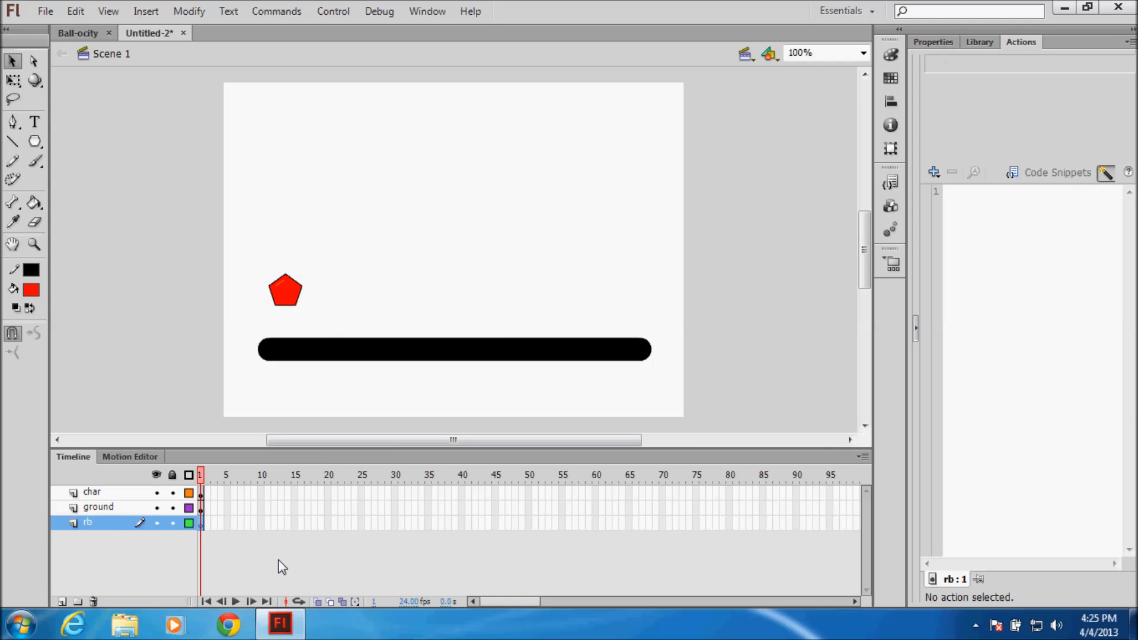
Draw a wide white rounded rectangle below the stage on the rb layer
left_click(35, 142)
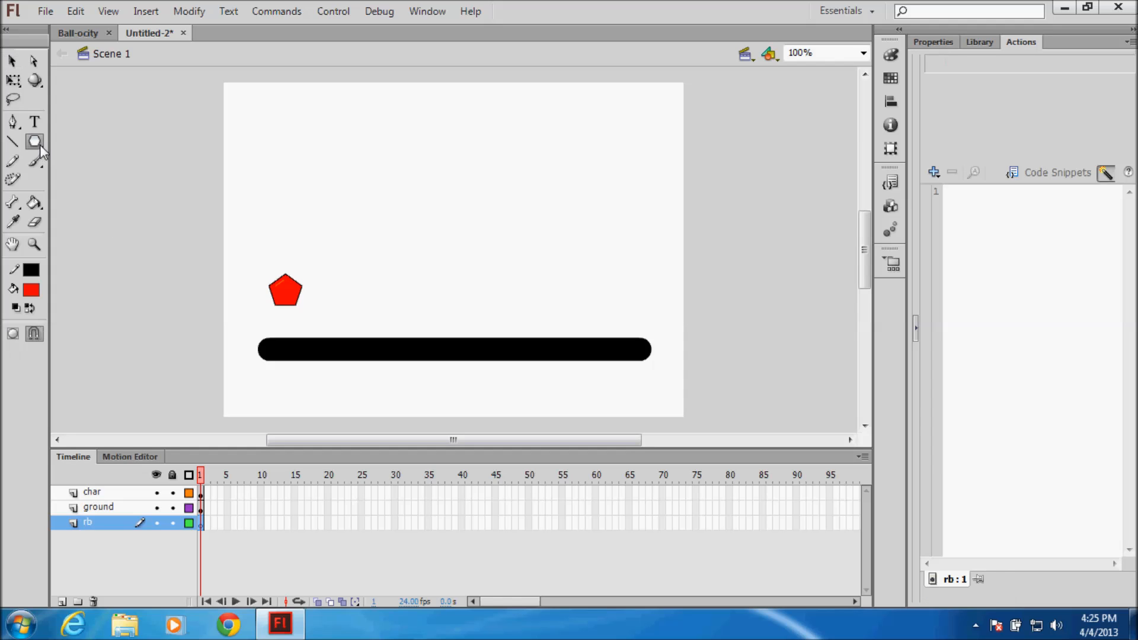
left_click(34, 142)
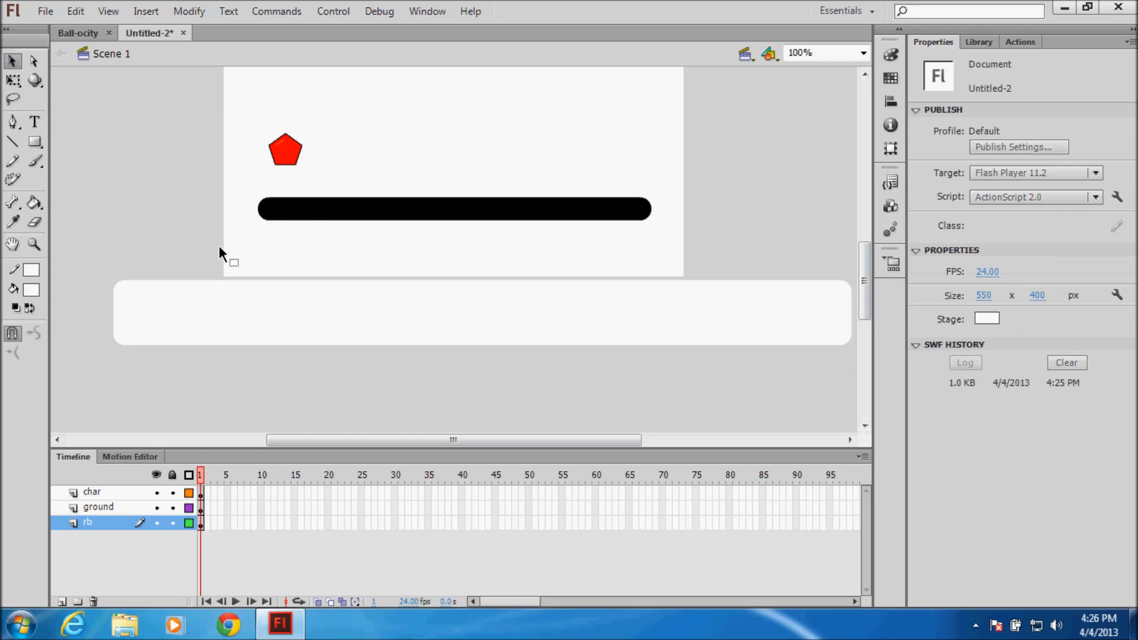
Convert the white rectangle into a movie clip symbol named rb
right_click(453, 210)
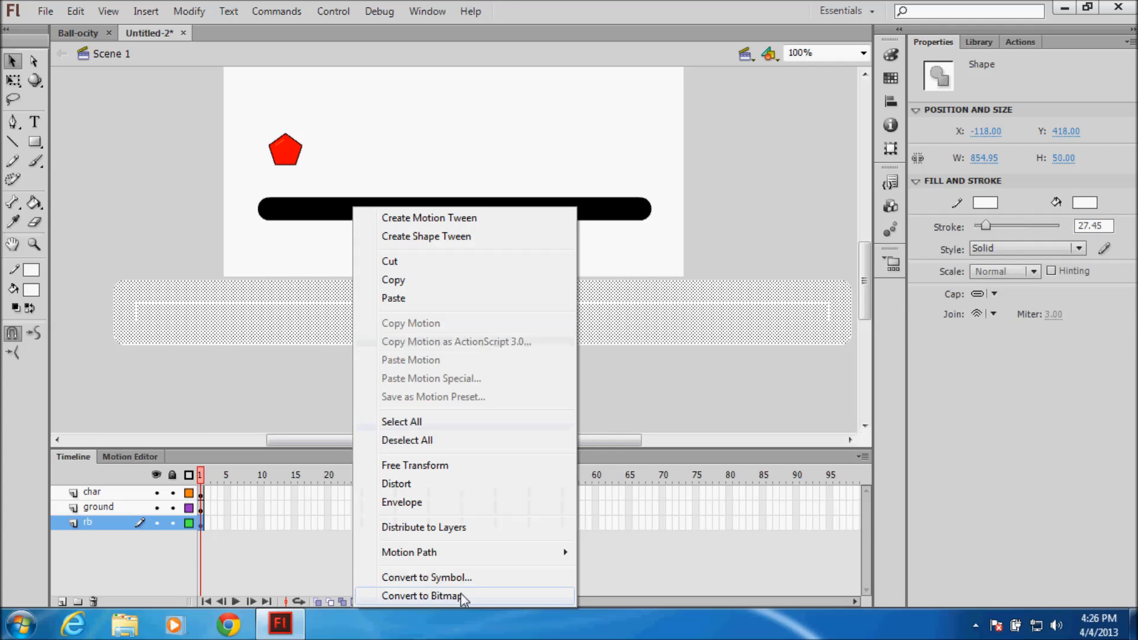
left_click(426, 577)
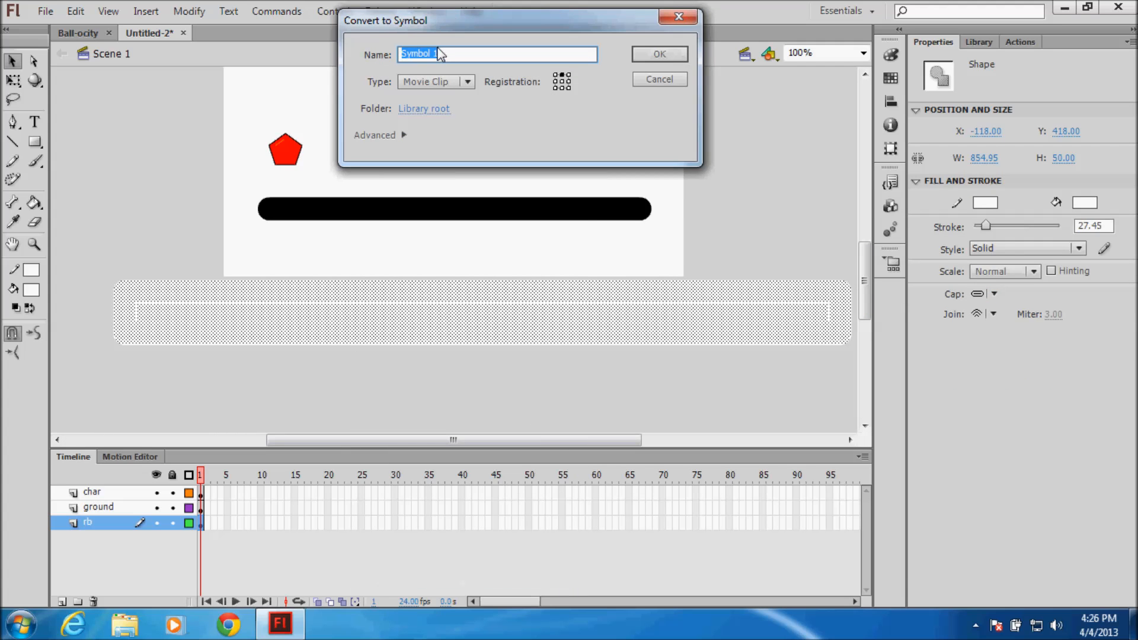
type("rb")
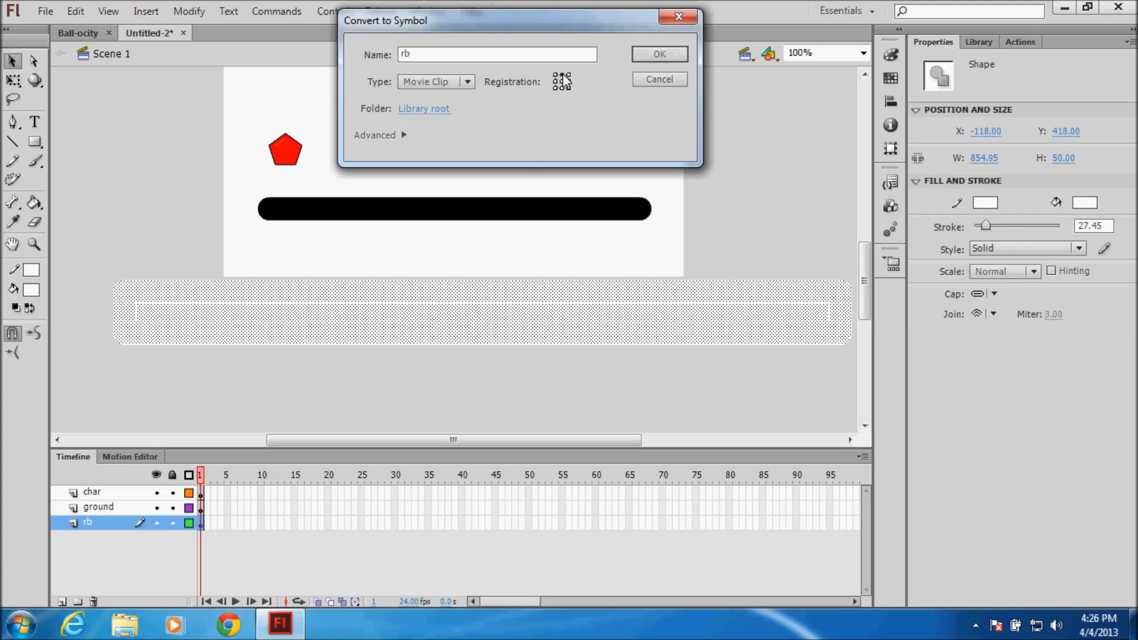
left_click(657, 54)
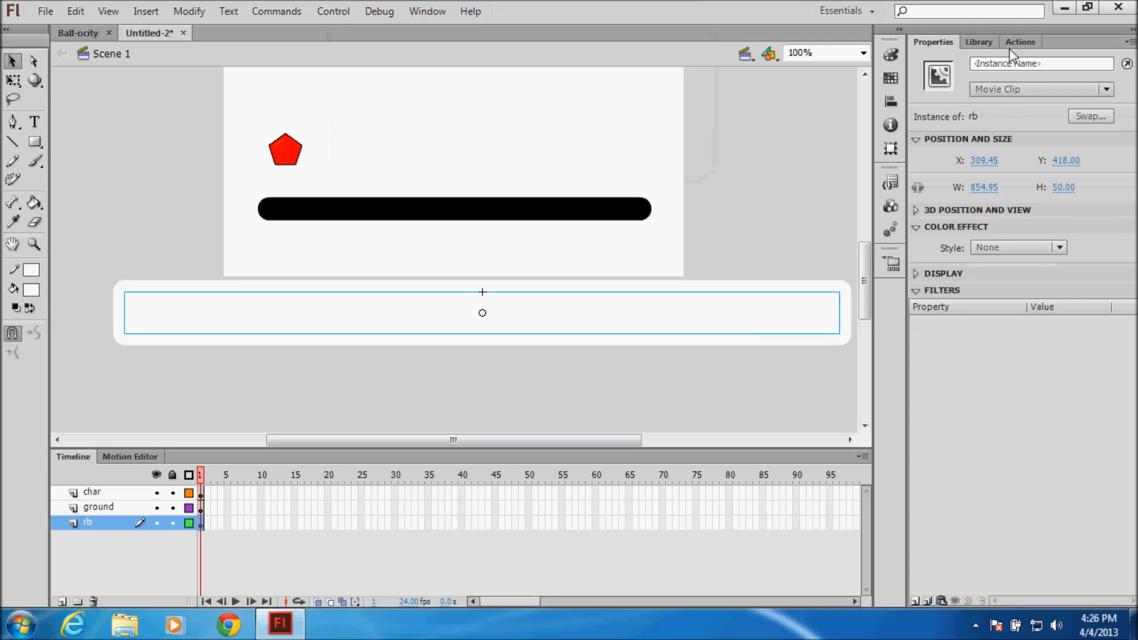
Give rb an enterFrame hitTest script that resets char's _x and _y
left_click(1019, 41)
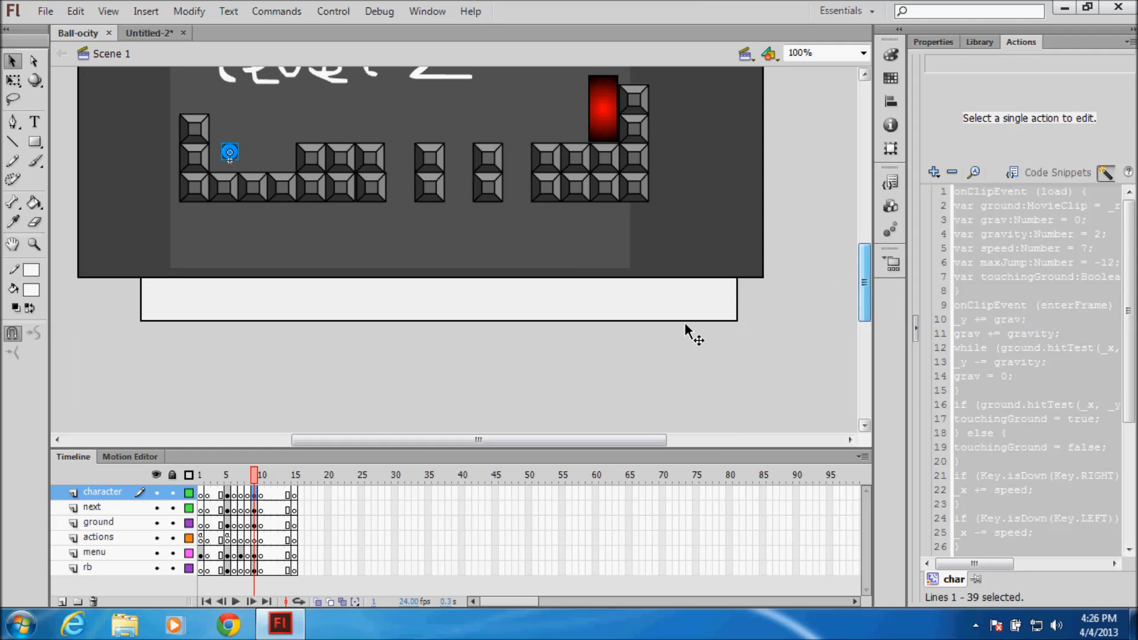
left_click(87, 568)
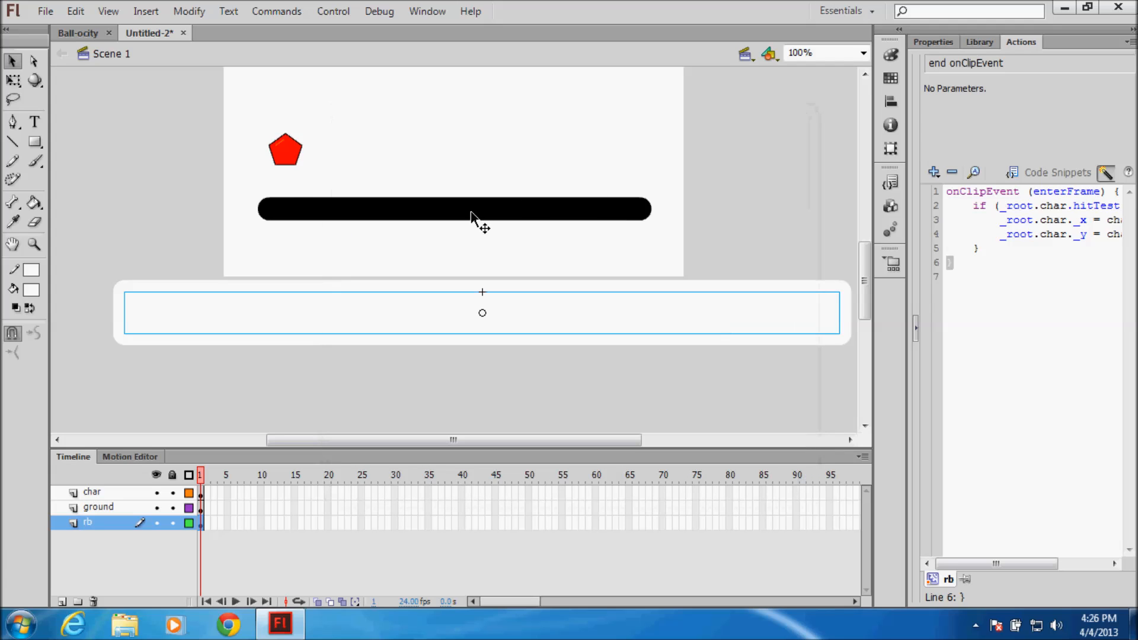
mouse_move(459, 255)
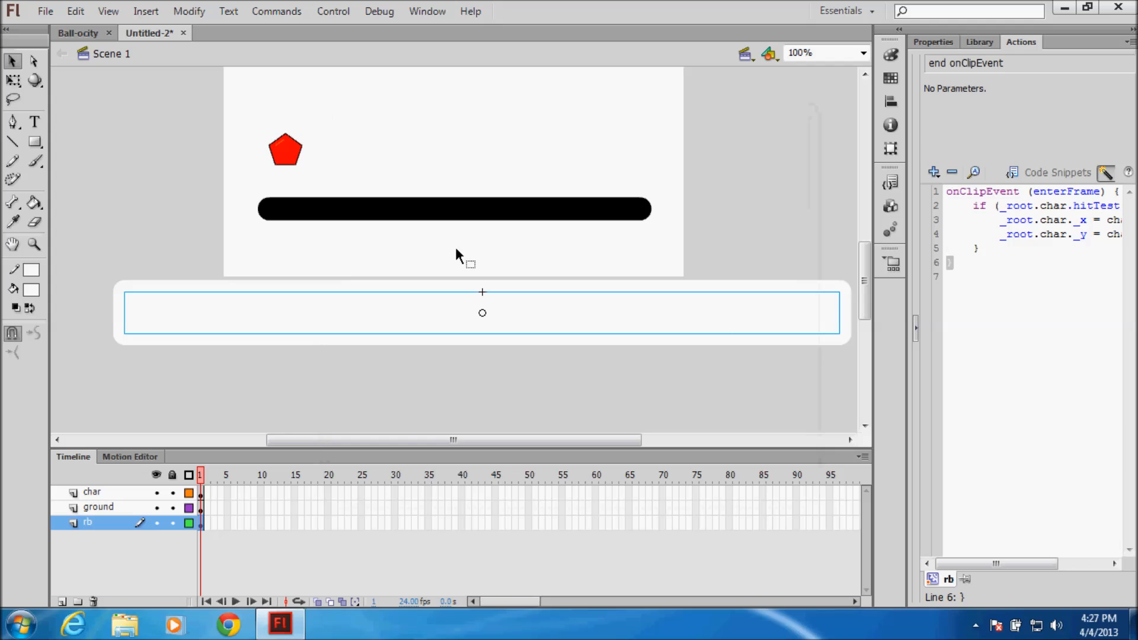
mouse_move(268, 174)
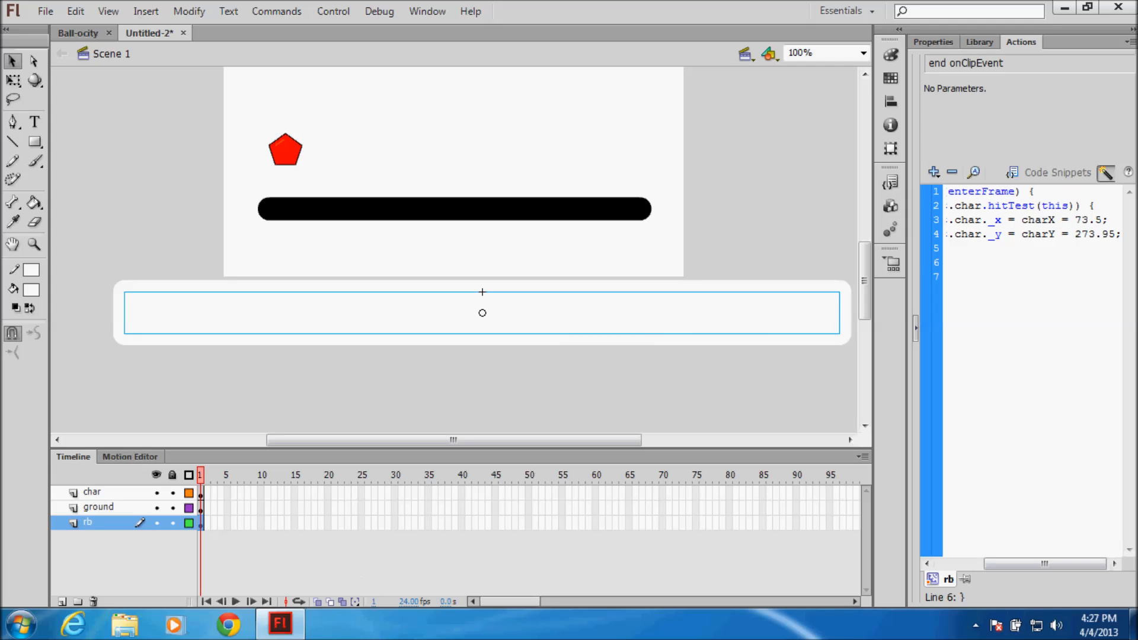
mouse_move(693, 627)
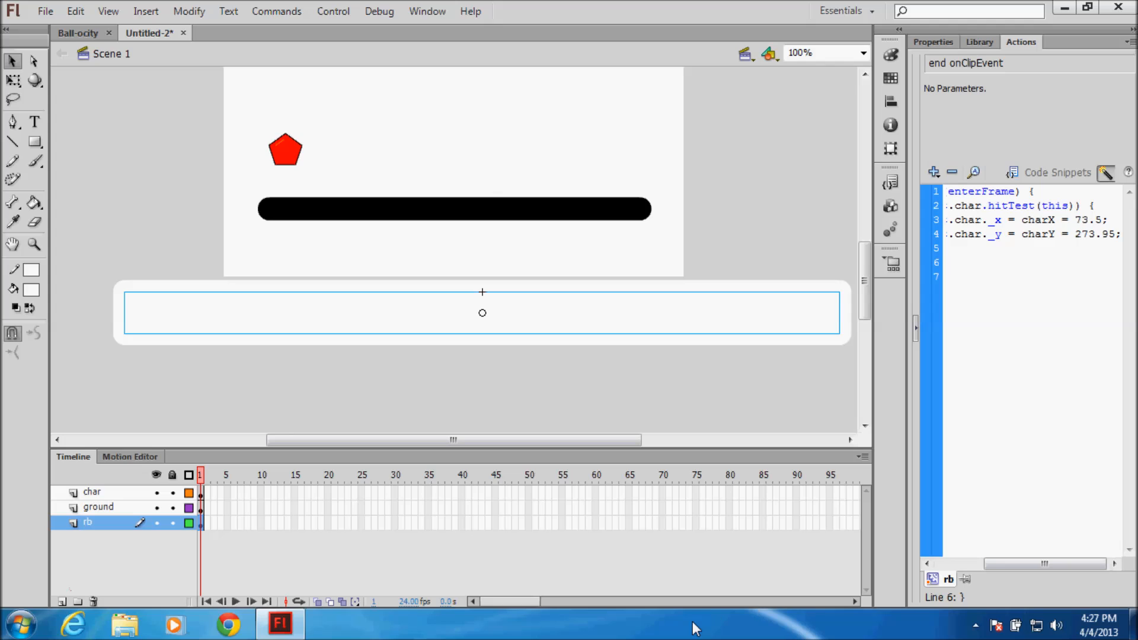